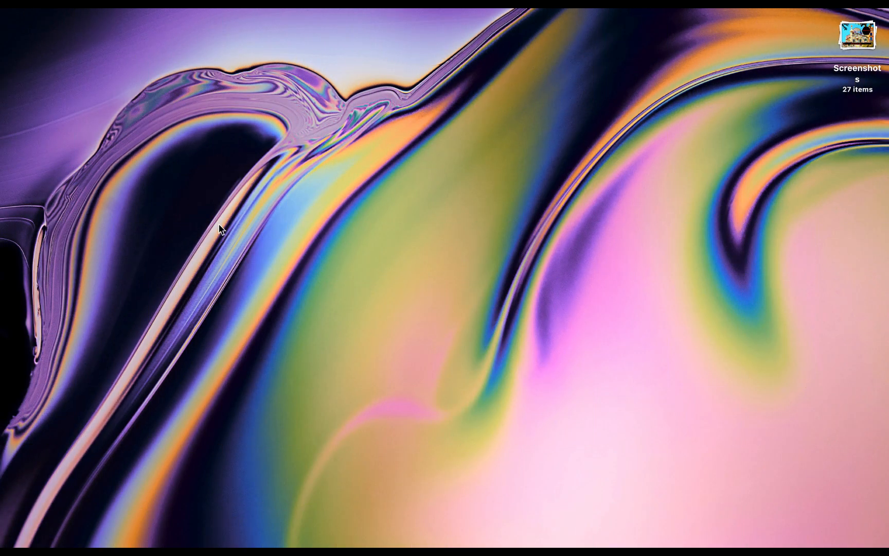
mouse_move(296, 255)
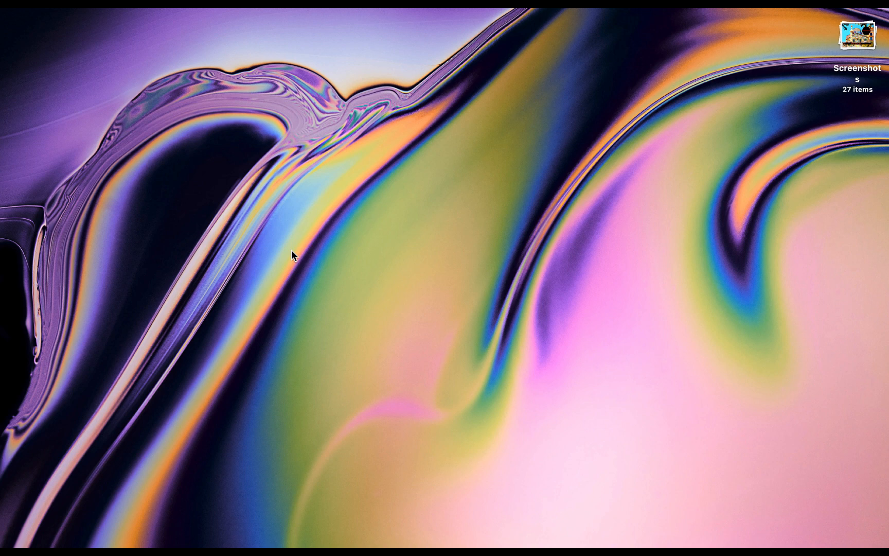
mouse_move(410, 315)
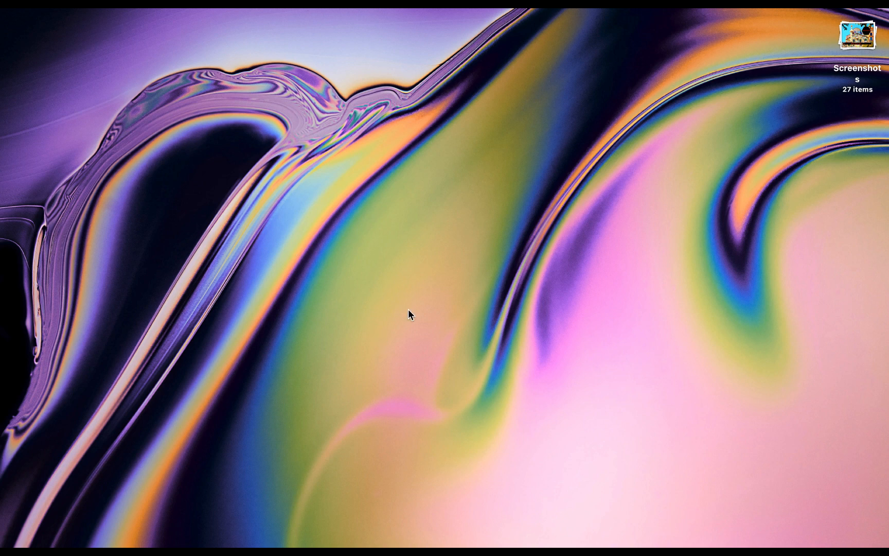
mouse_move(371, 207)
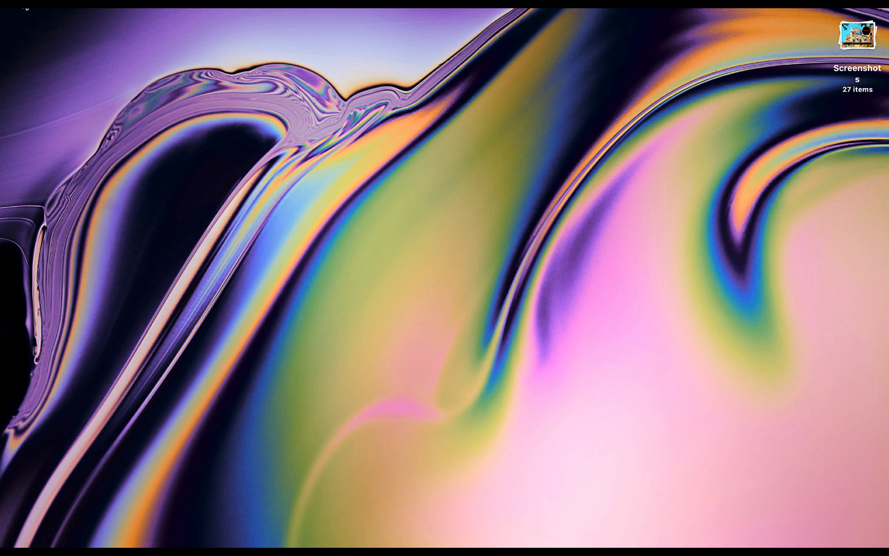
- Dismiss the Apple menu and browse down the inbox list with the T.J.Maxx promo open
left_click(7, 6)
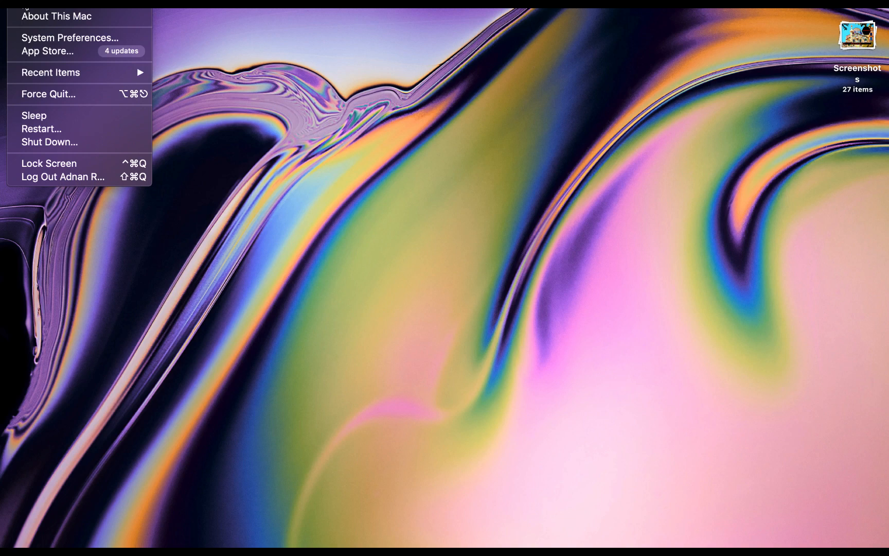
left_click(380, 176)
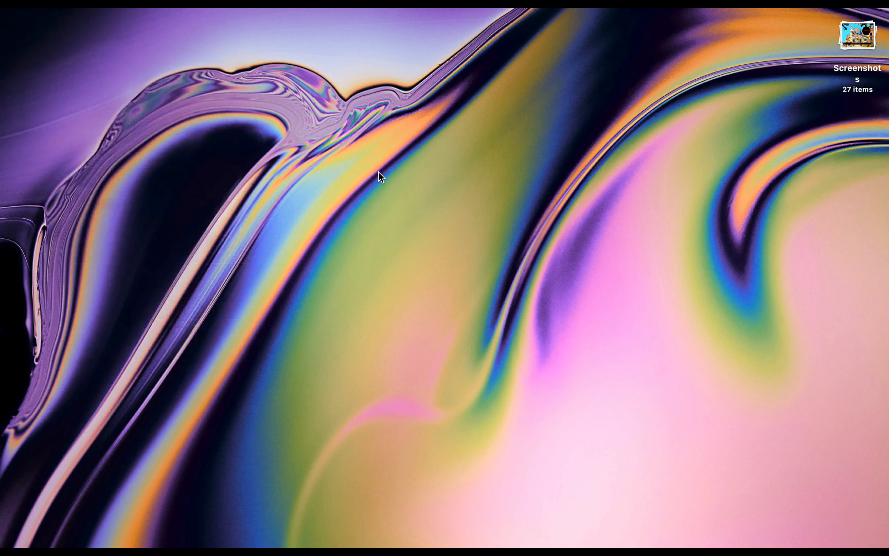
mouse_move(359, 524)
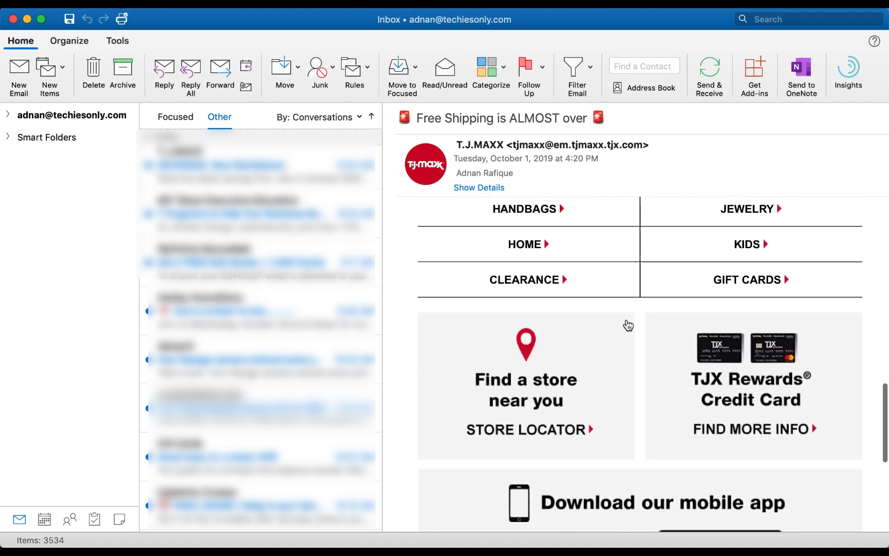
scroll("down", 3)
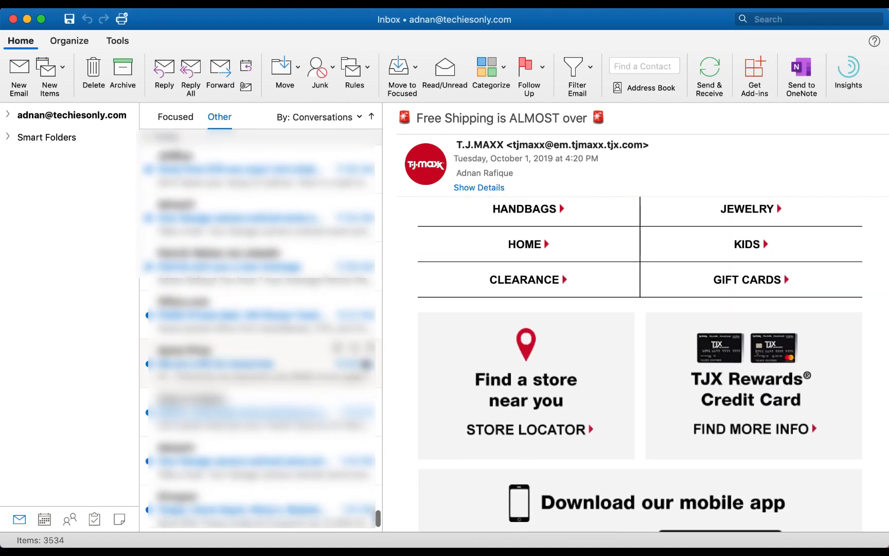
scroll("down", 3)
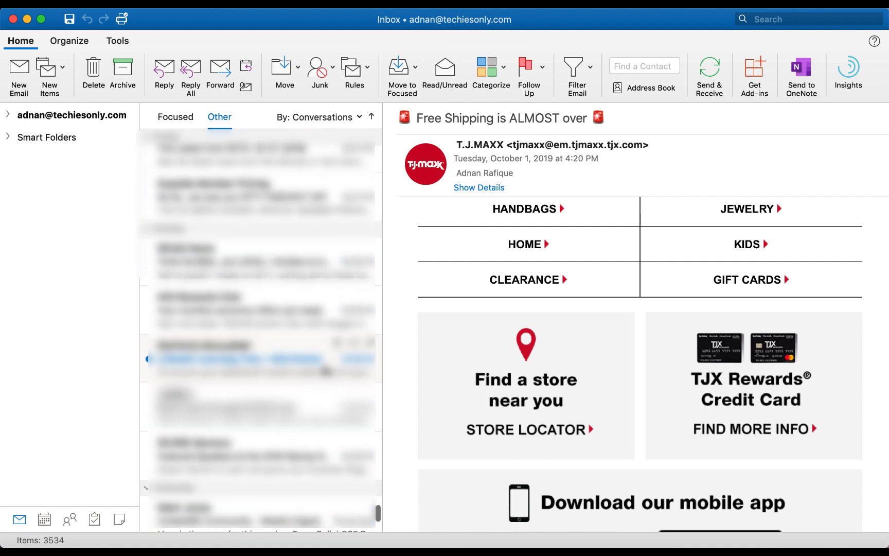
scroll("down", 3)
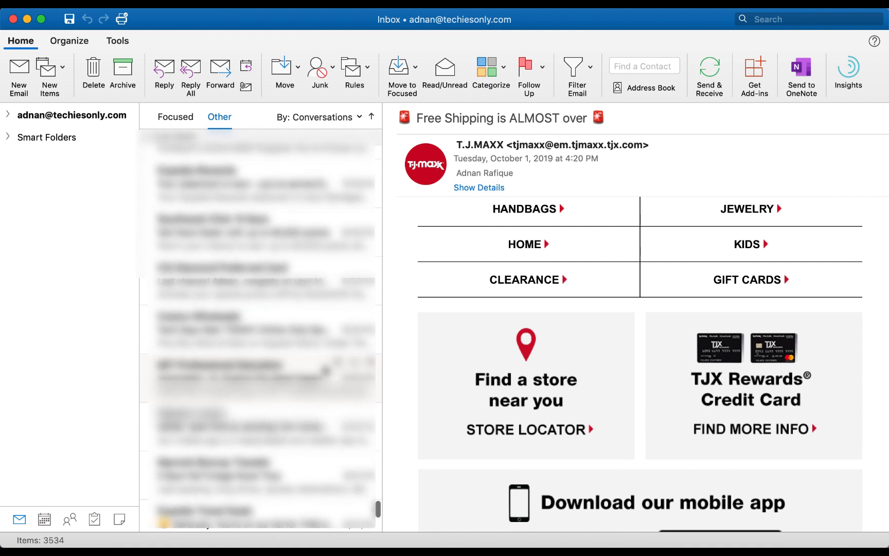
scroll("down", 3)
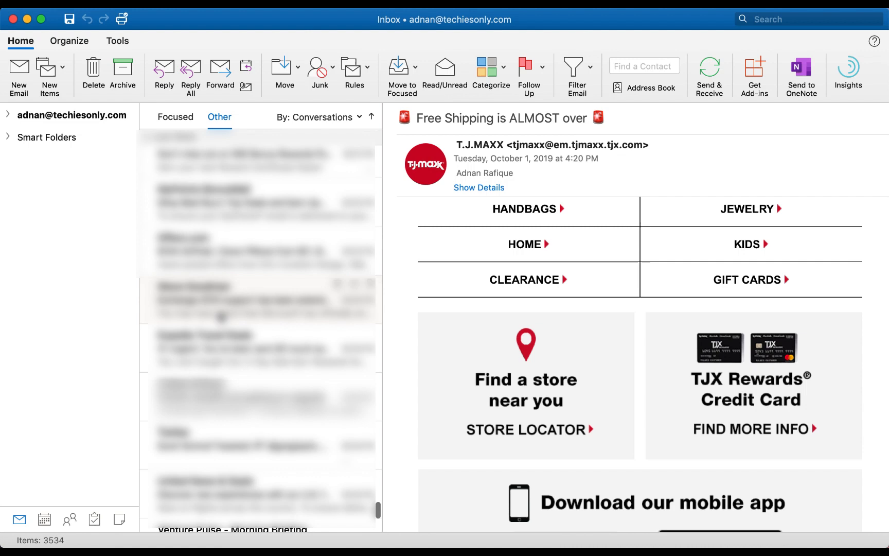
scroll("down", 3)
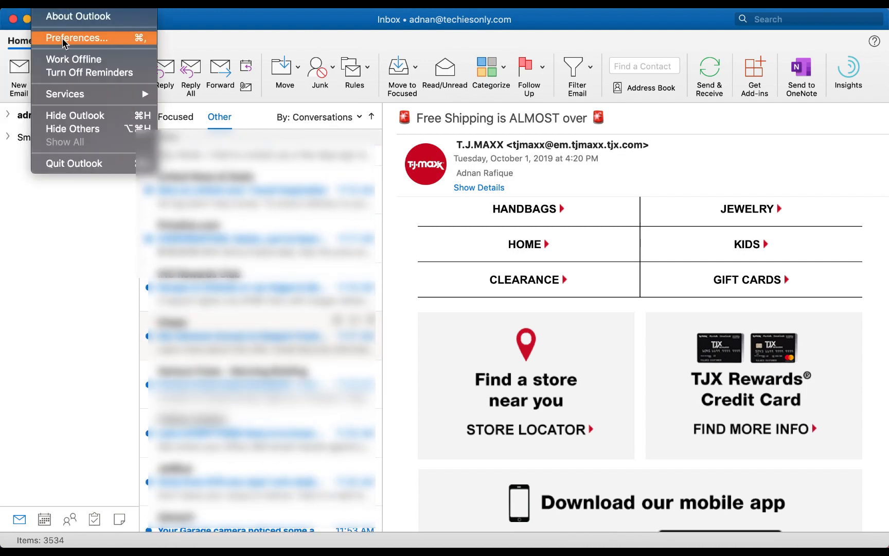
- In Preferences > General, uncheck 'Turn off Dark Mode' and close Preferences
left_click(77, 38)
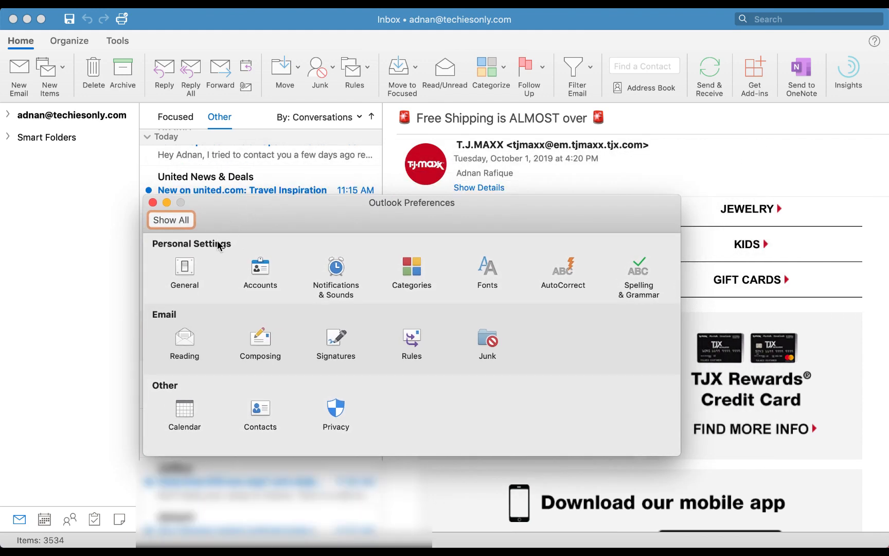
left_click(184, 272)
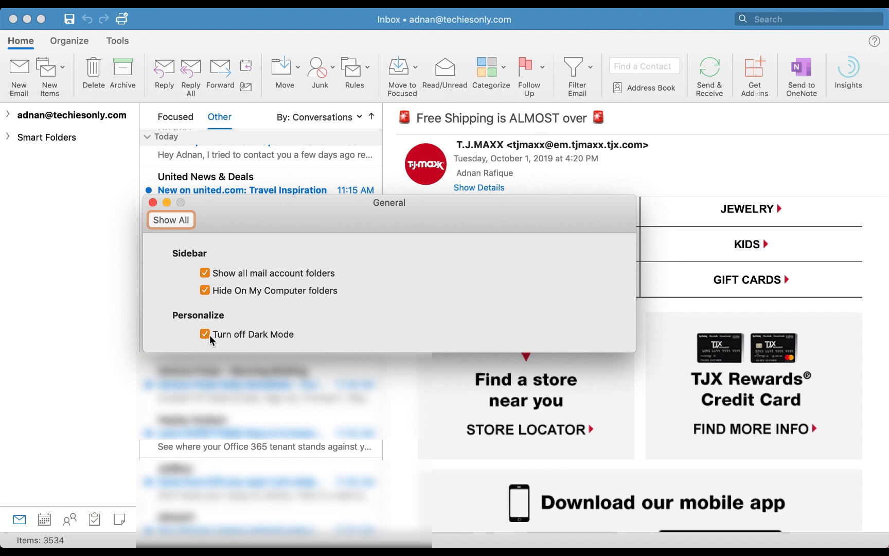
left_click(205, 334)
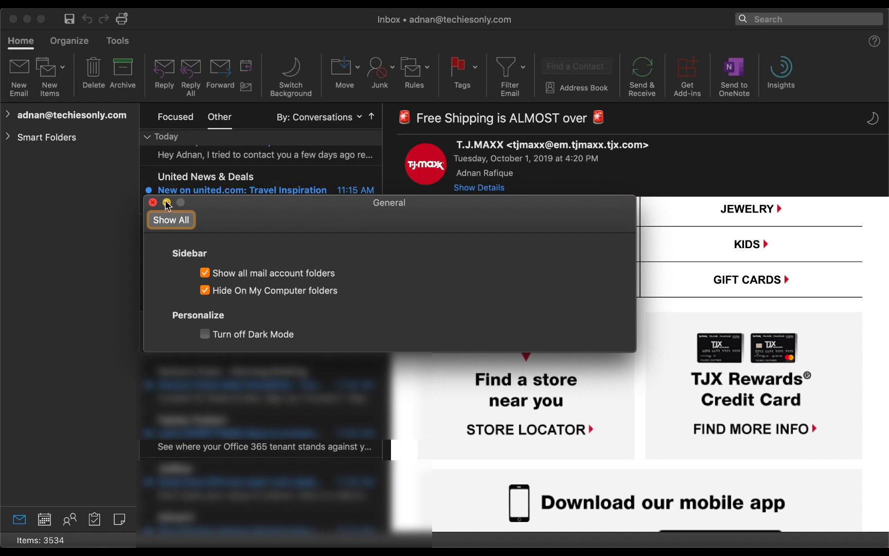
left_click(153, 202)
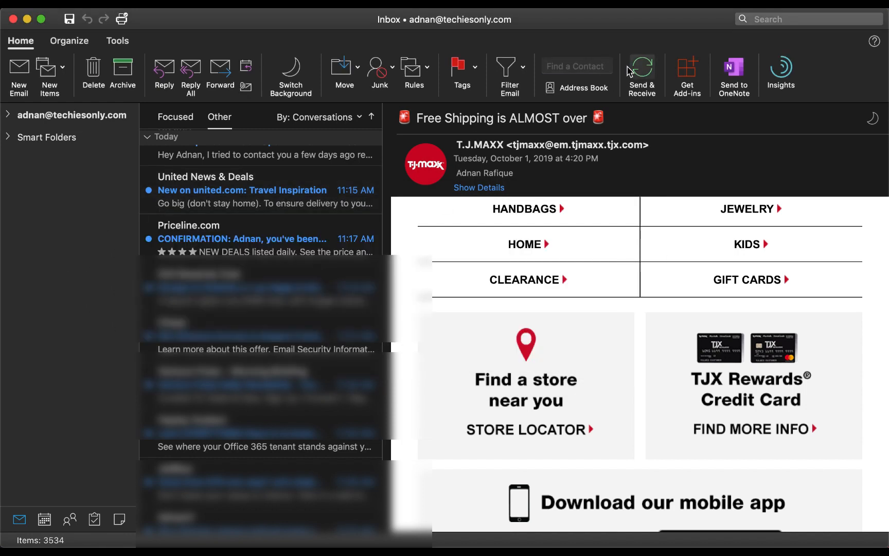
mouse_move(369, 147)
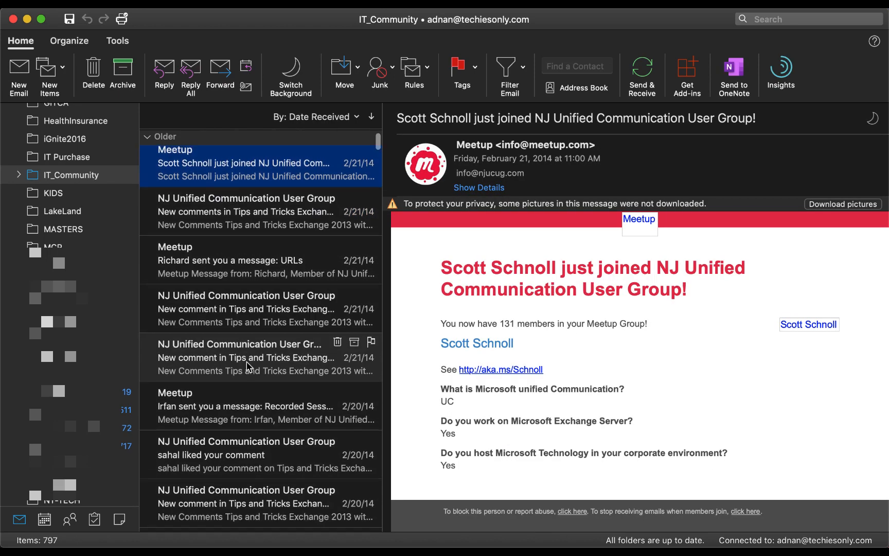
- Read the 'New comment in Tips and Tricks Exchange 2013' notification and browse older messages
left_click(256, 319)
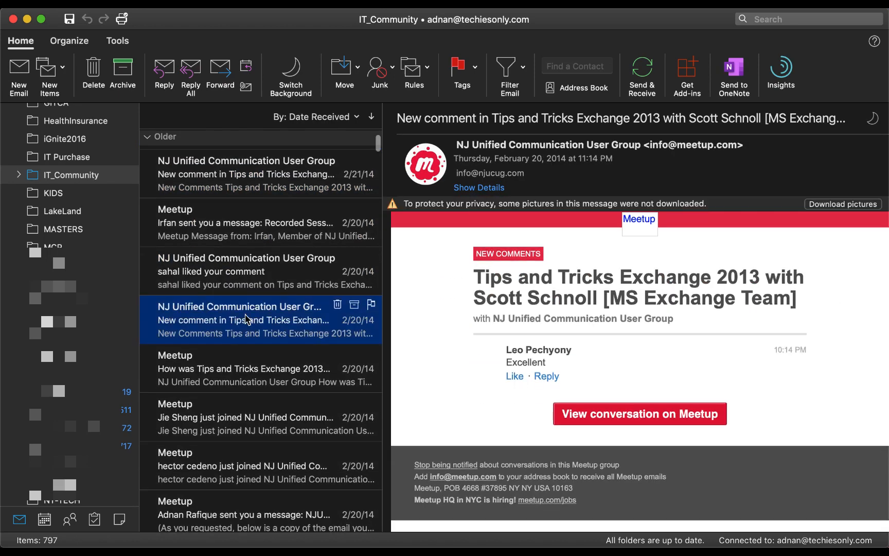
scroll("down", 3)
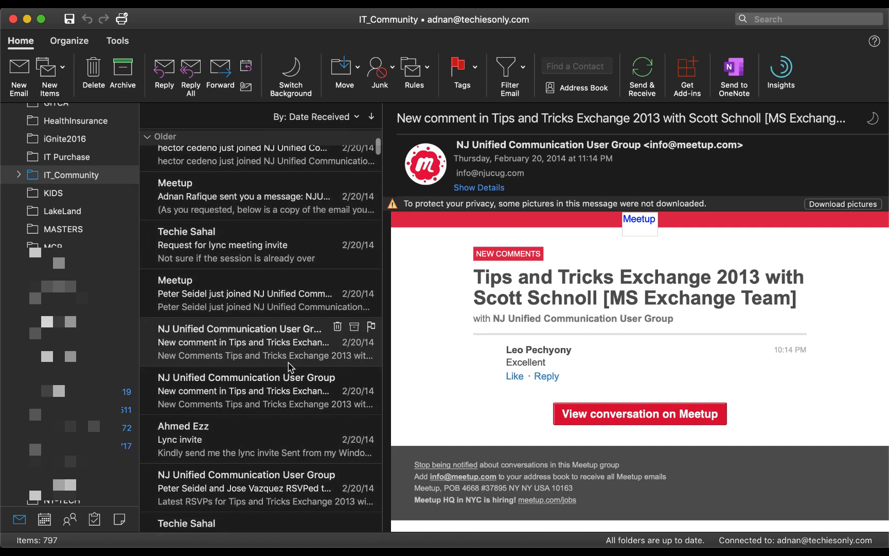